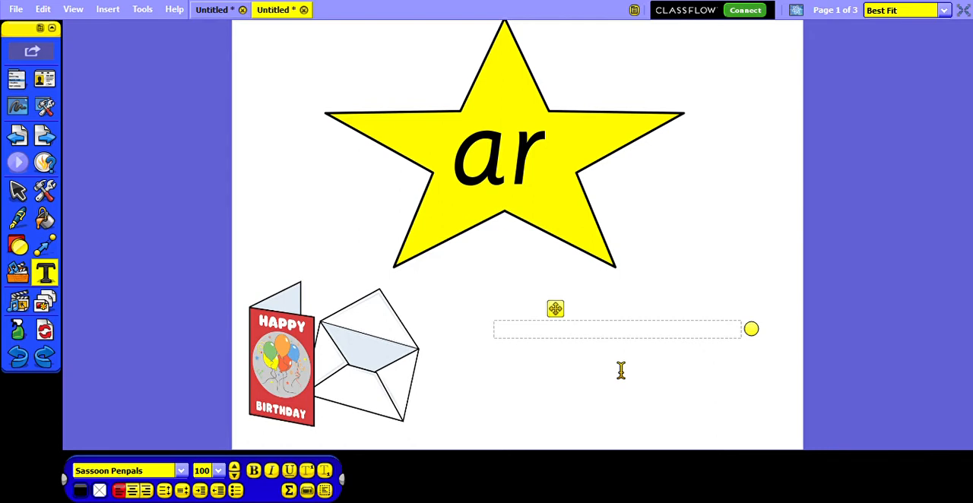
# Step: Type the word 'car' beside the birthday card picture on page 1
pyautogui.write('c')
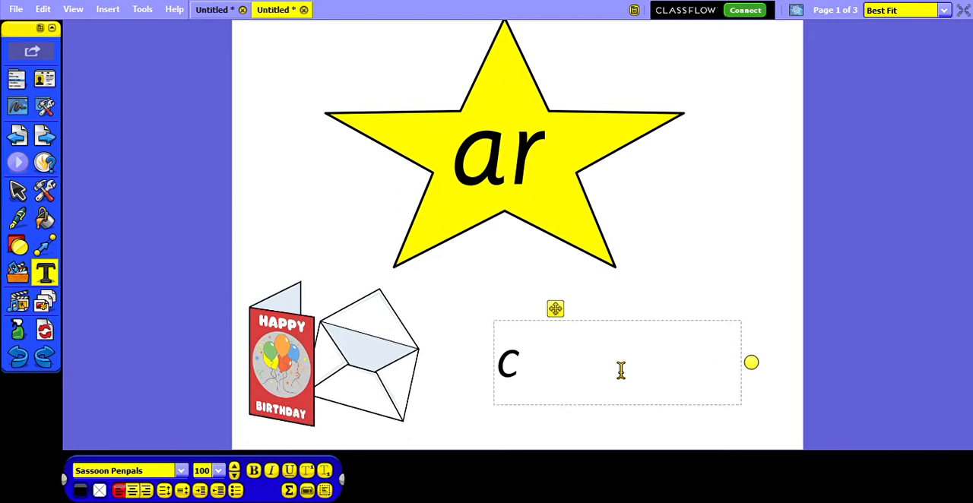
pyautogui.write('ar')
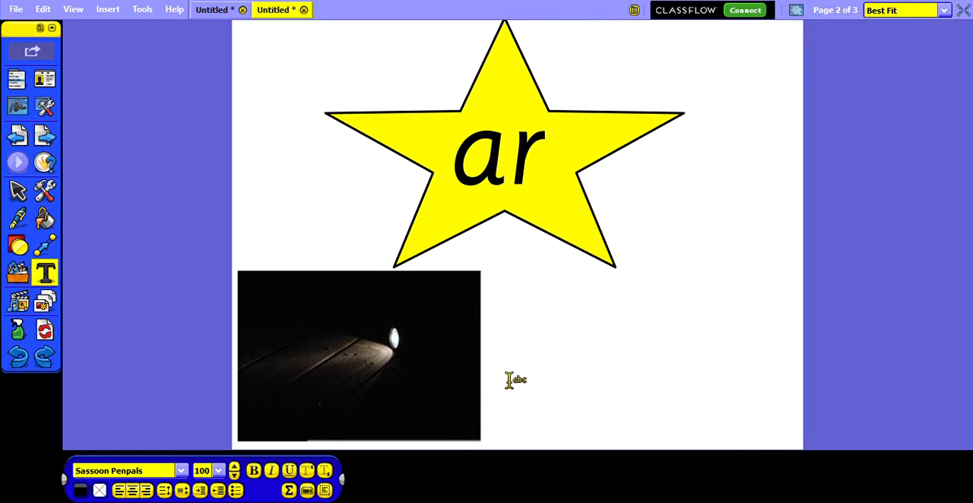
# Step: Add a text box reading 'dark' to the right of the torch photo
pyautogui.click(513, 379)
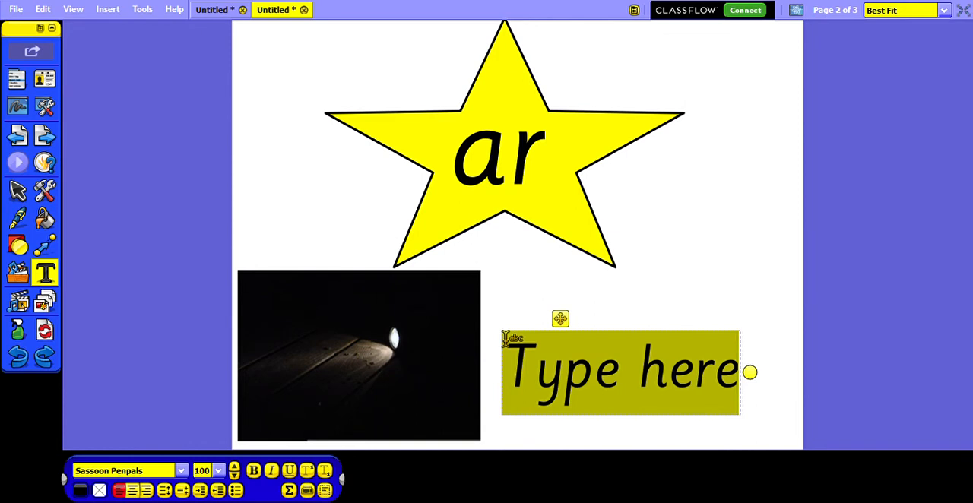
pyautogui.write('da')
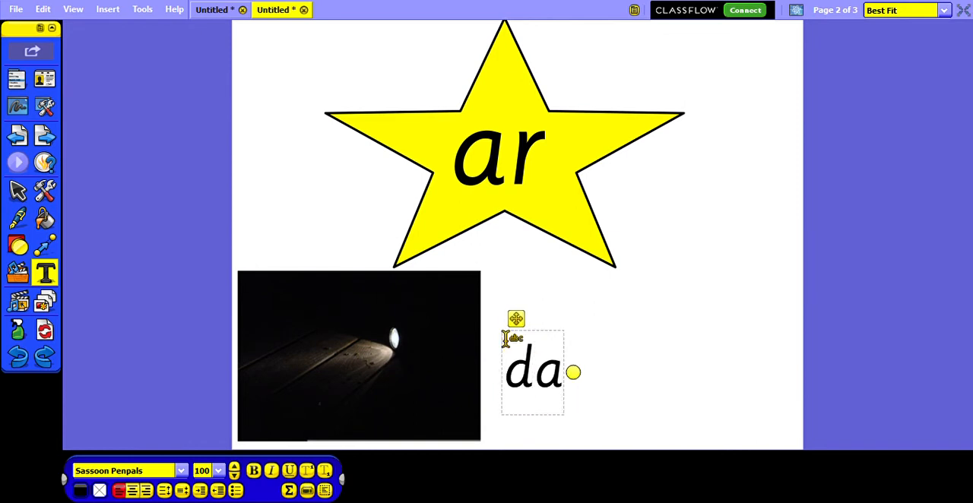
pyautogui.write('r')
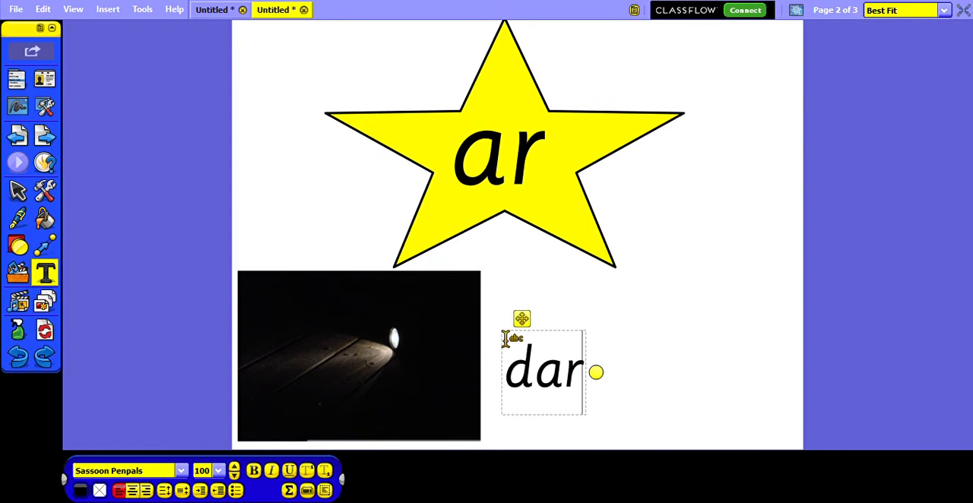
pyautogui.write('k')
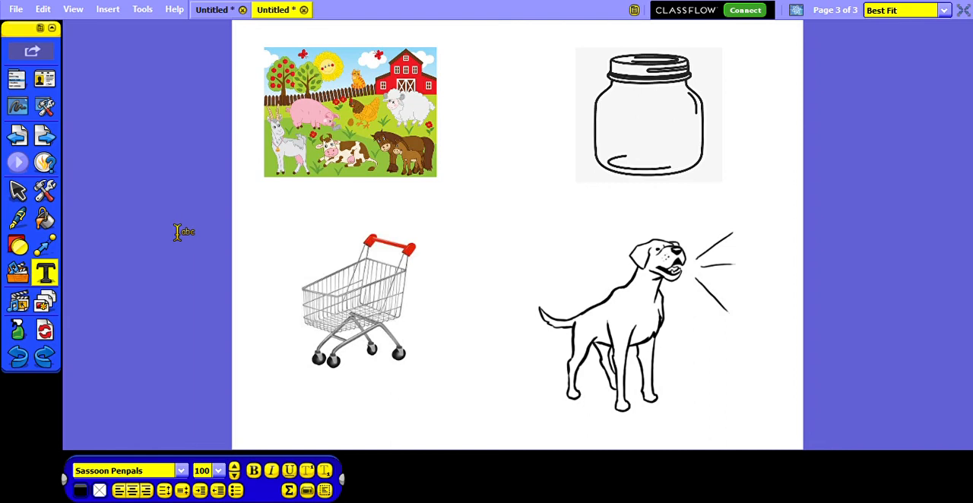
# Step: Go to page 3 of 3, the farm, jar, trolley and dog practice page
pyautogui.click(16, 190)
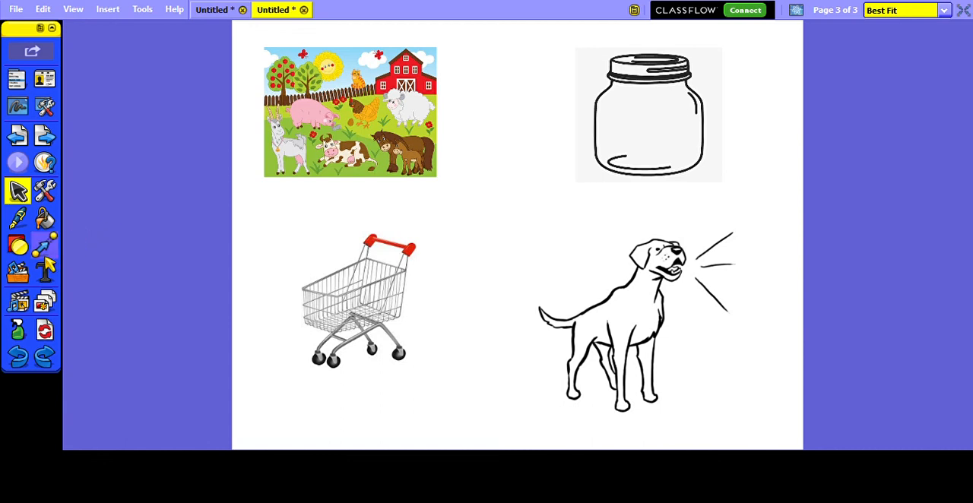
pyautogui.click(44, 272)
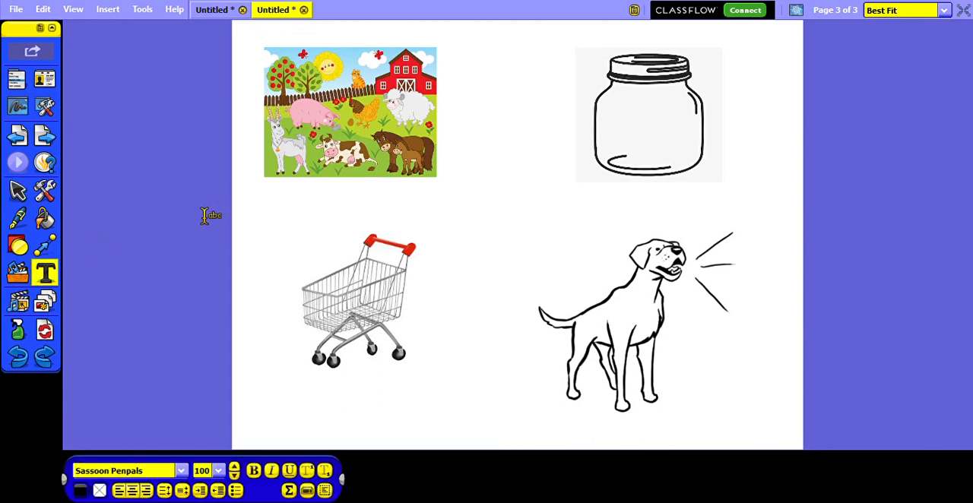
pyautogui.click(17, 190)
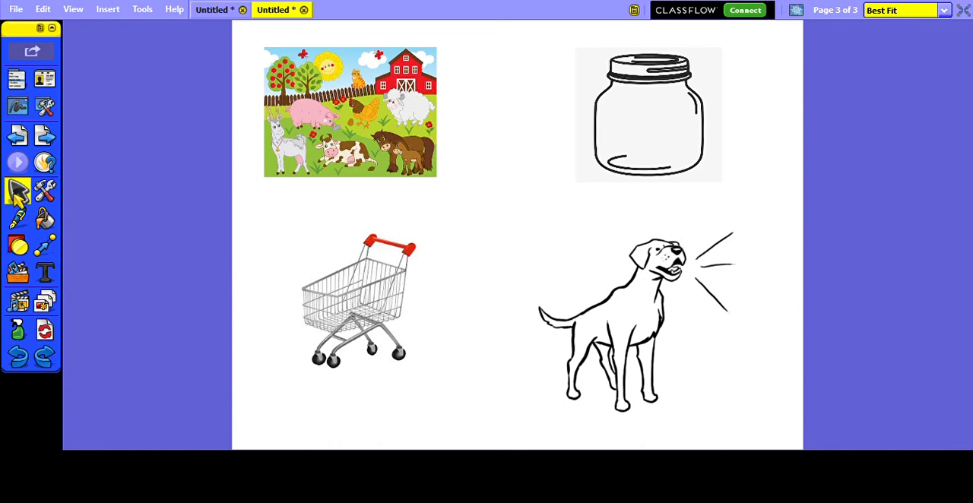
pyautogui.moveTo(719, 144)
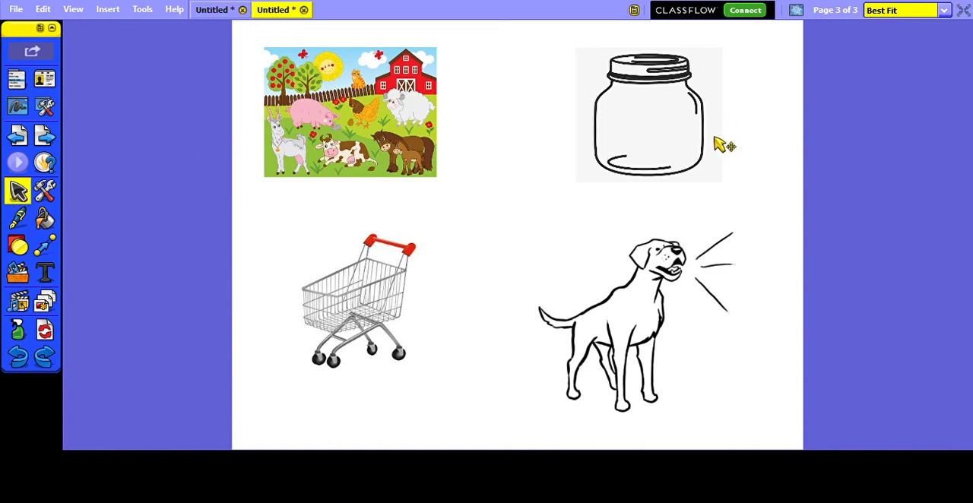